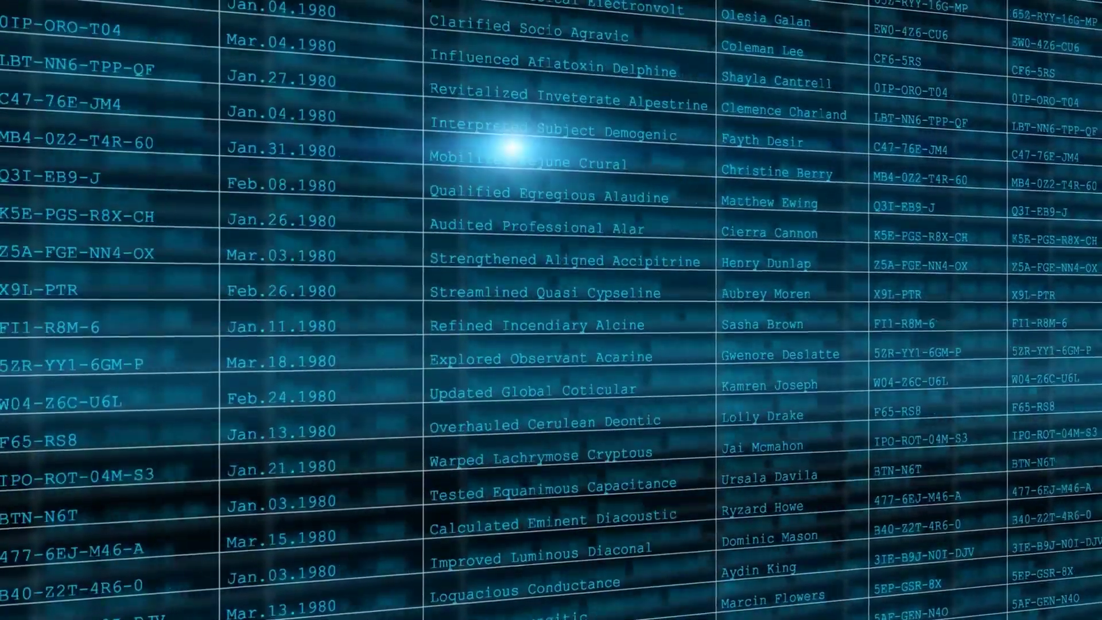
scroll(down, 3)
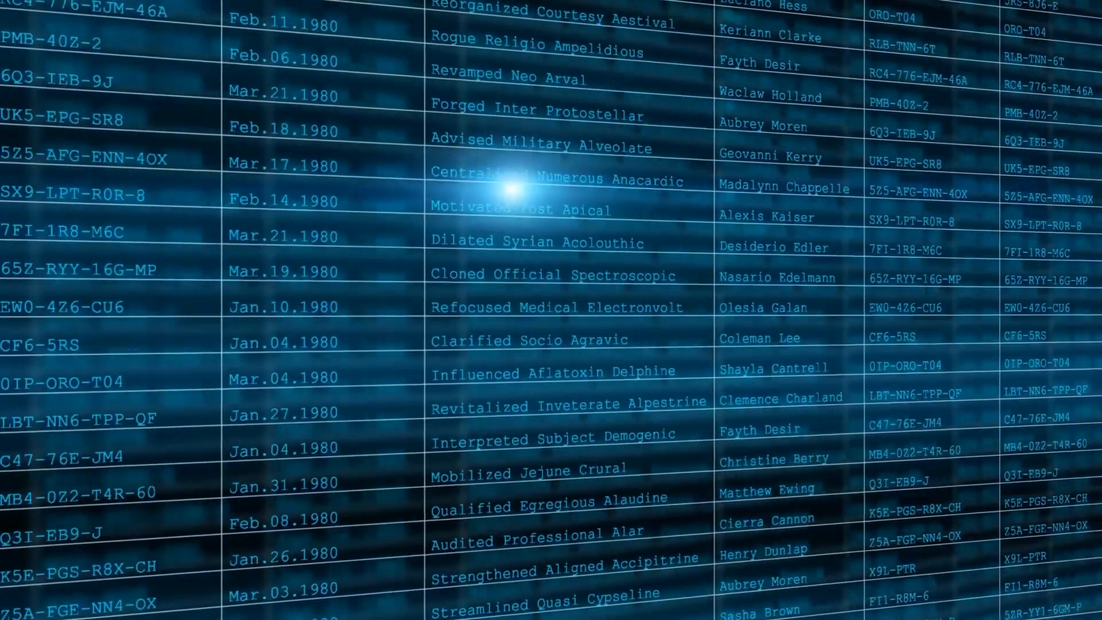